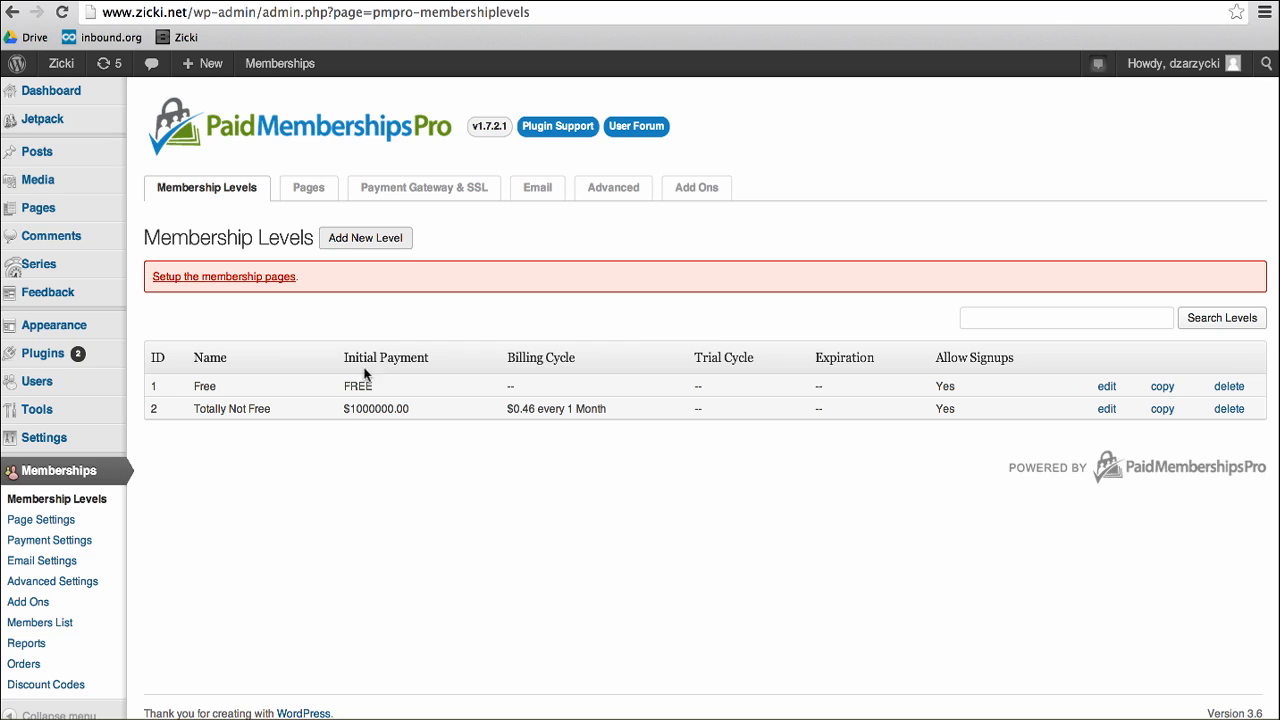
{"action": "mouse_move", "coordinate": [412, 404]}
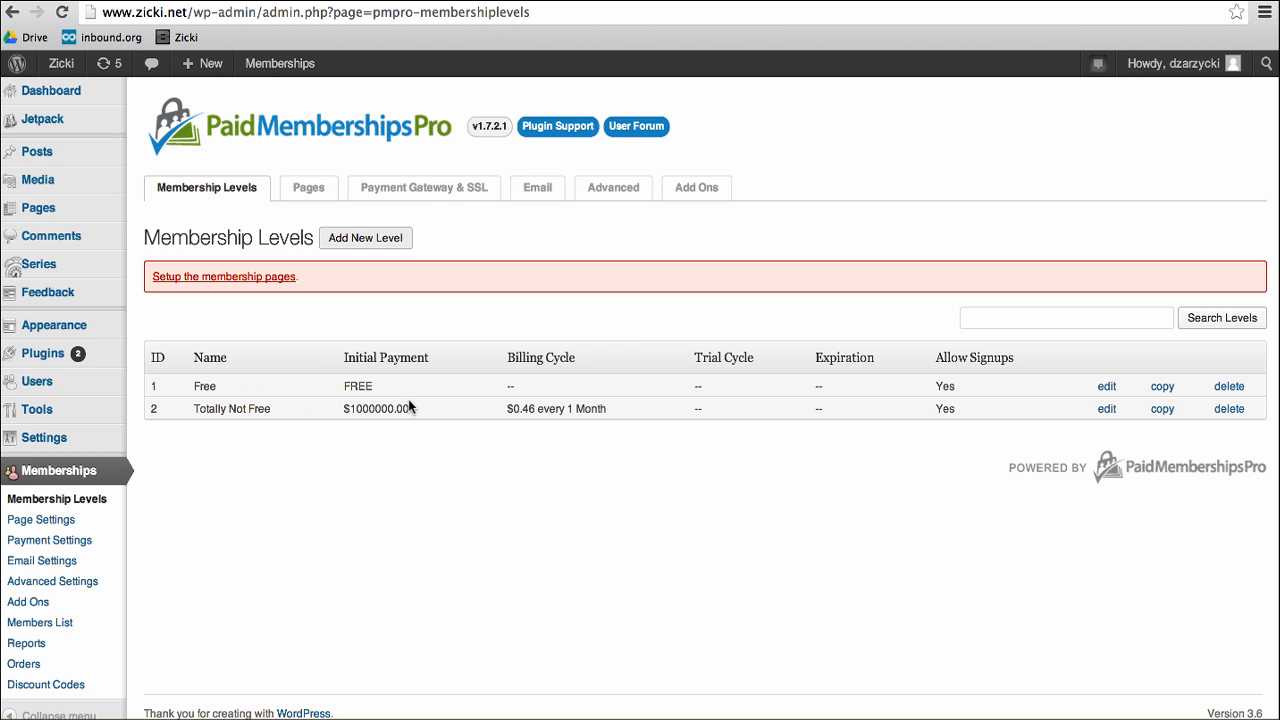
{"action": "mouse_move", "coordinate": [252, 408]}
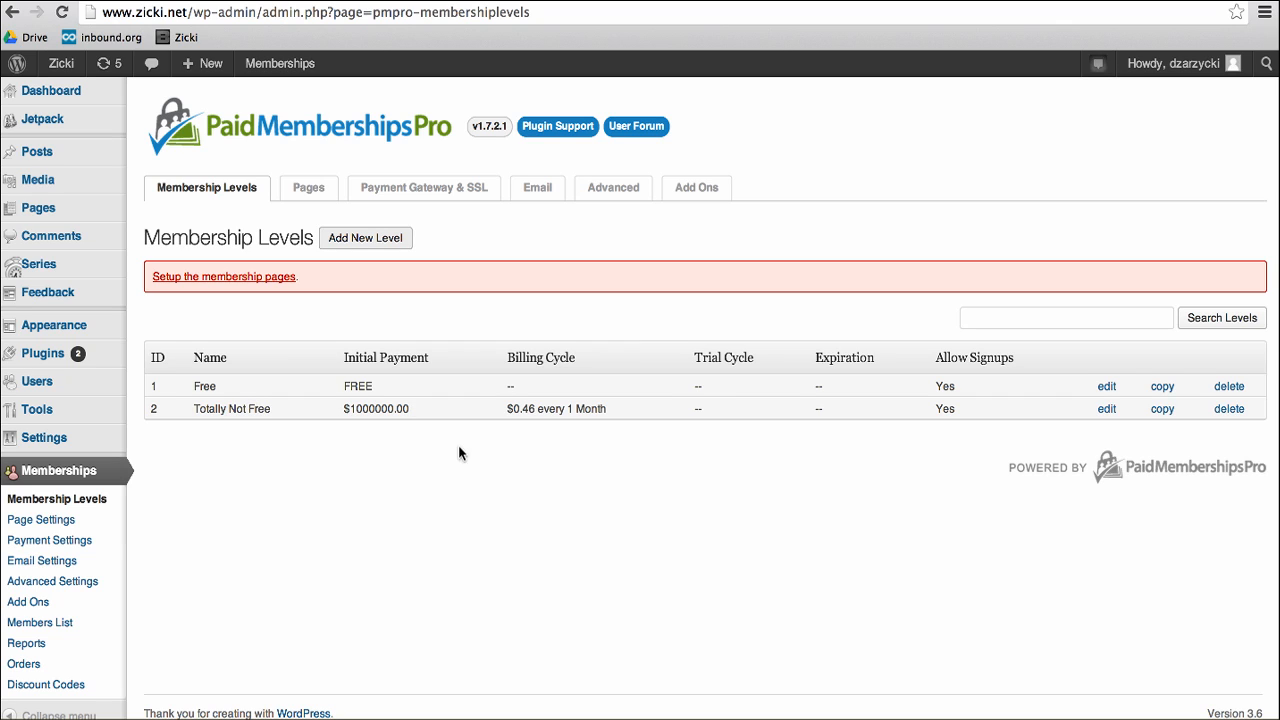
{"action": "mouse_move", "coordinate": [506, 456]}
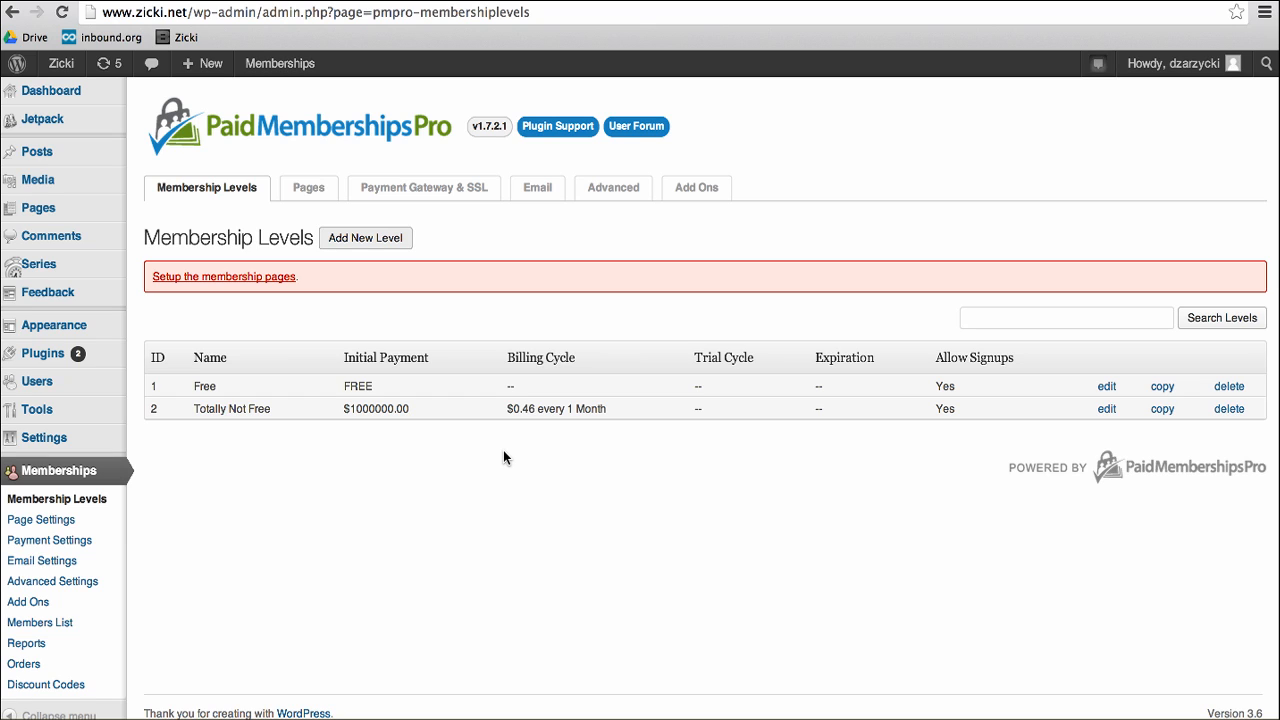
{"action": "mouse_move", "coordinate": [60, 186]}
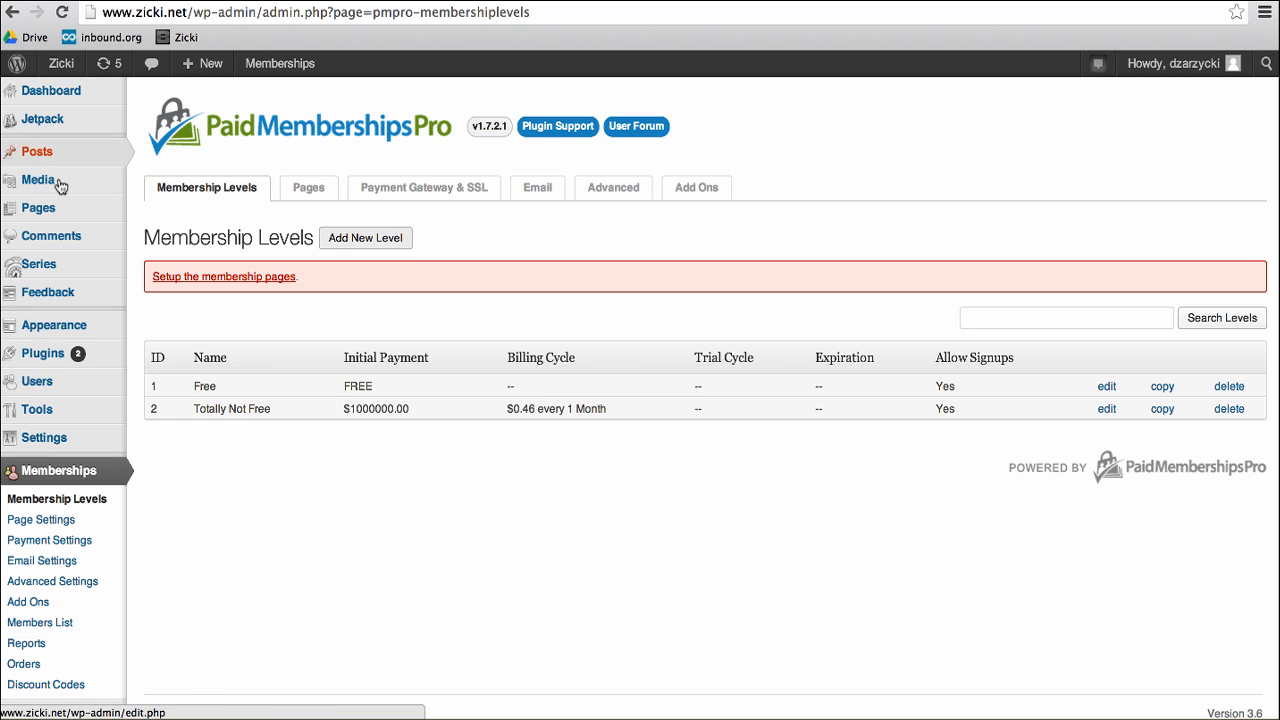
{"action": "mouse_move", "coordinate": [368, 506]}
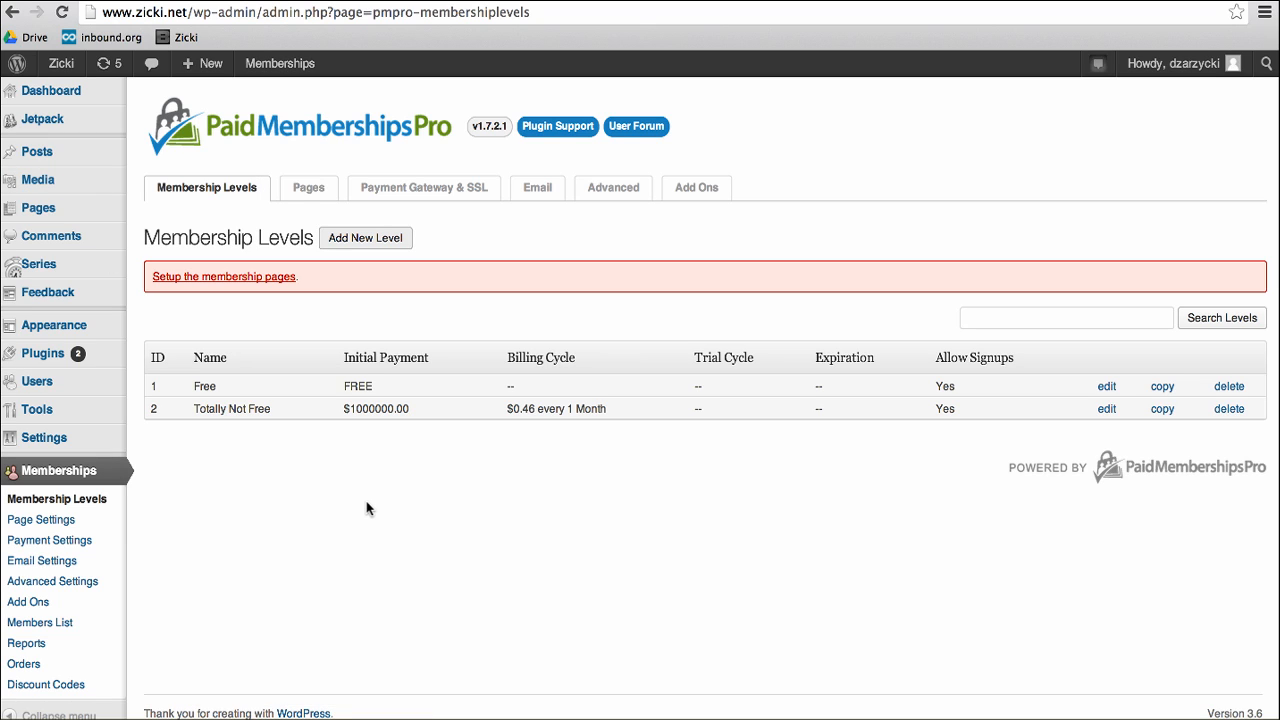